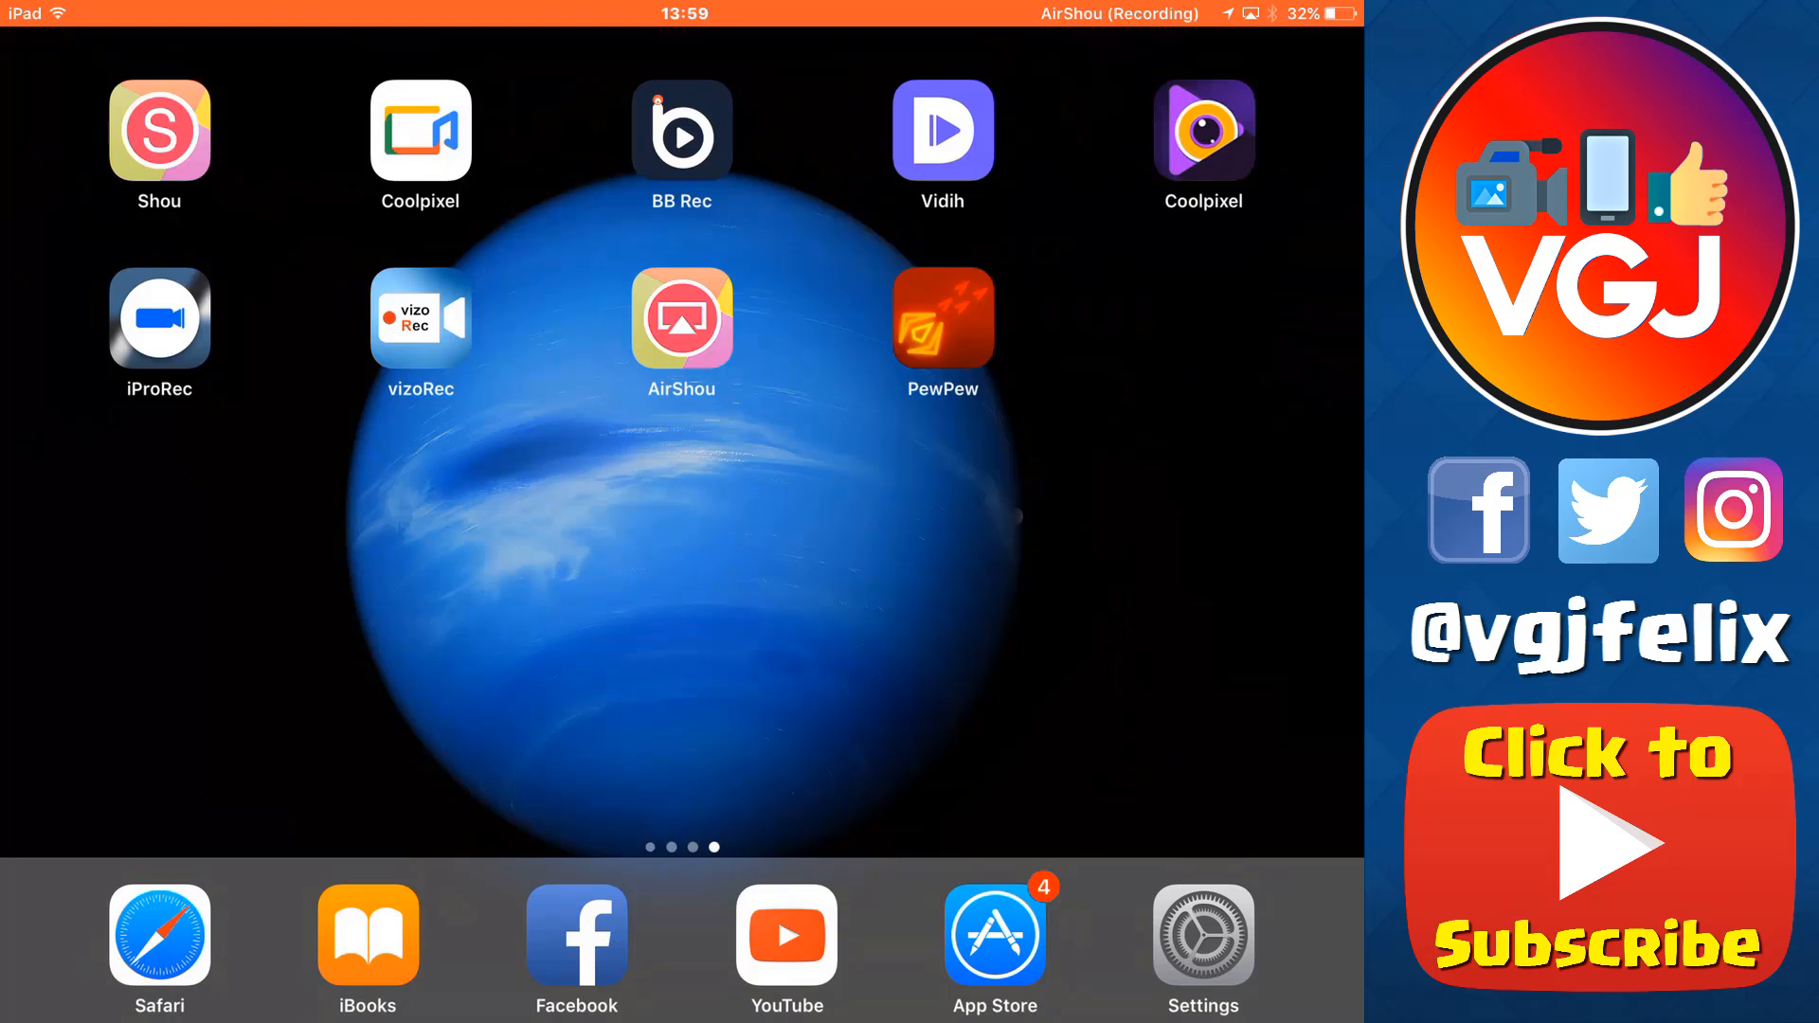
- Attempt to launch vizoRec and dismiss the Untrusted Enterprise Developer alert
{"action": "left_click", "coordinate": [682, 321]}
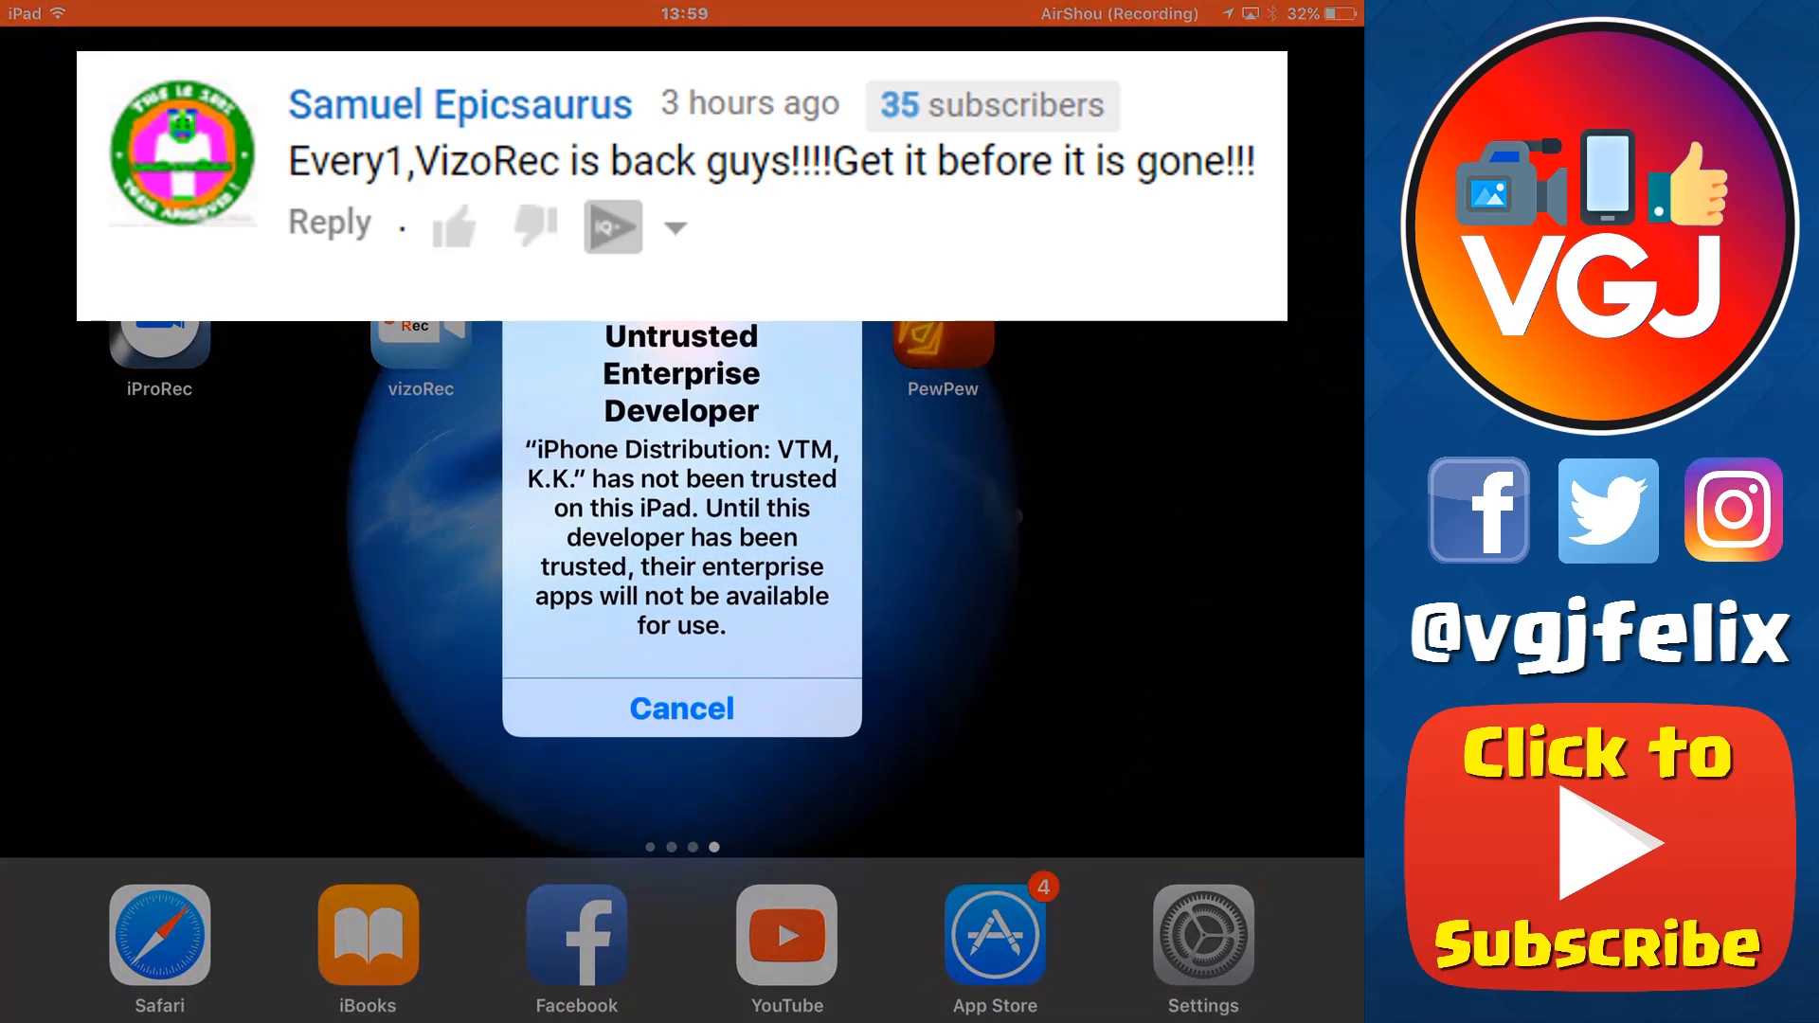
{"action": "left_click", "coordinate": [682, 709]}
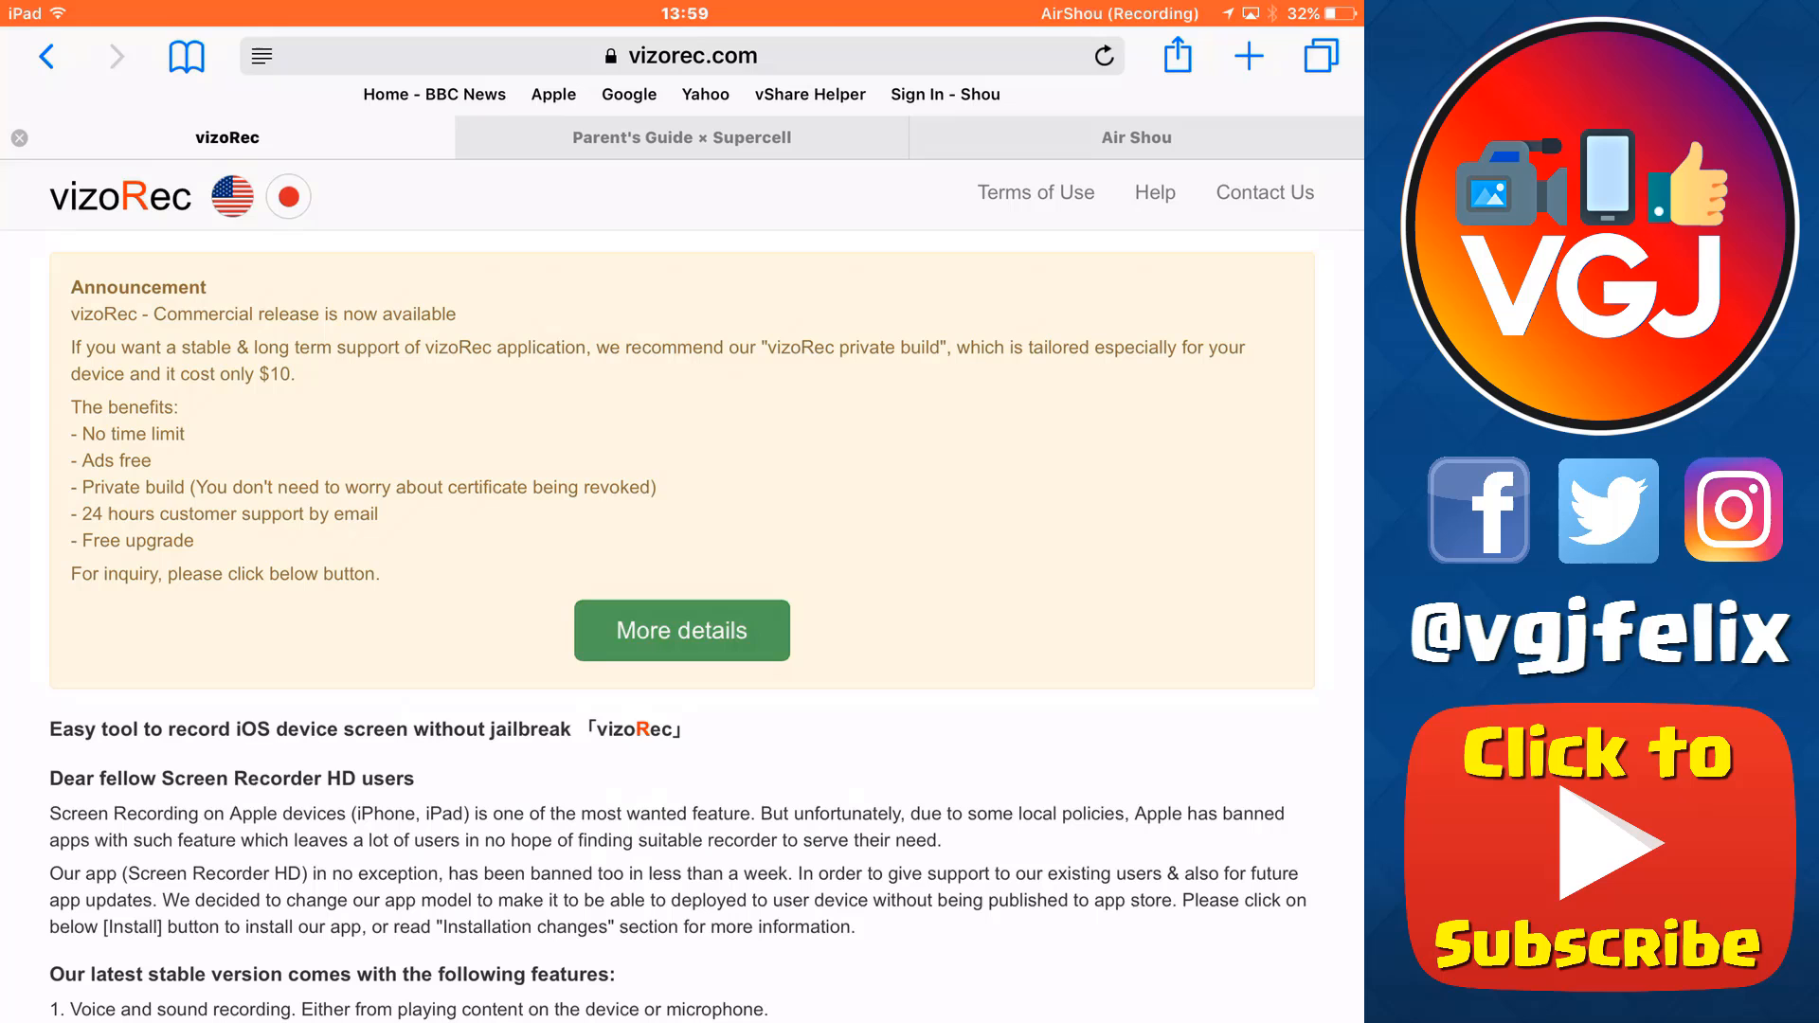
- Start the vizoRec download on vizorec.com and close the 'How to solve Untrusted issue' popup
{"action": "scroll", "scroll_direction": "down", "scroll_amount": 3}
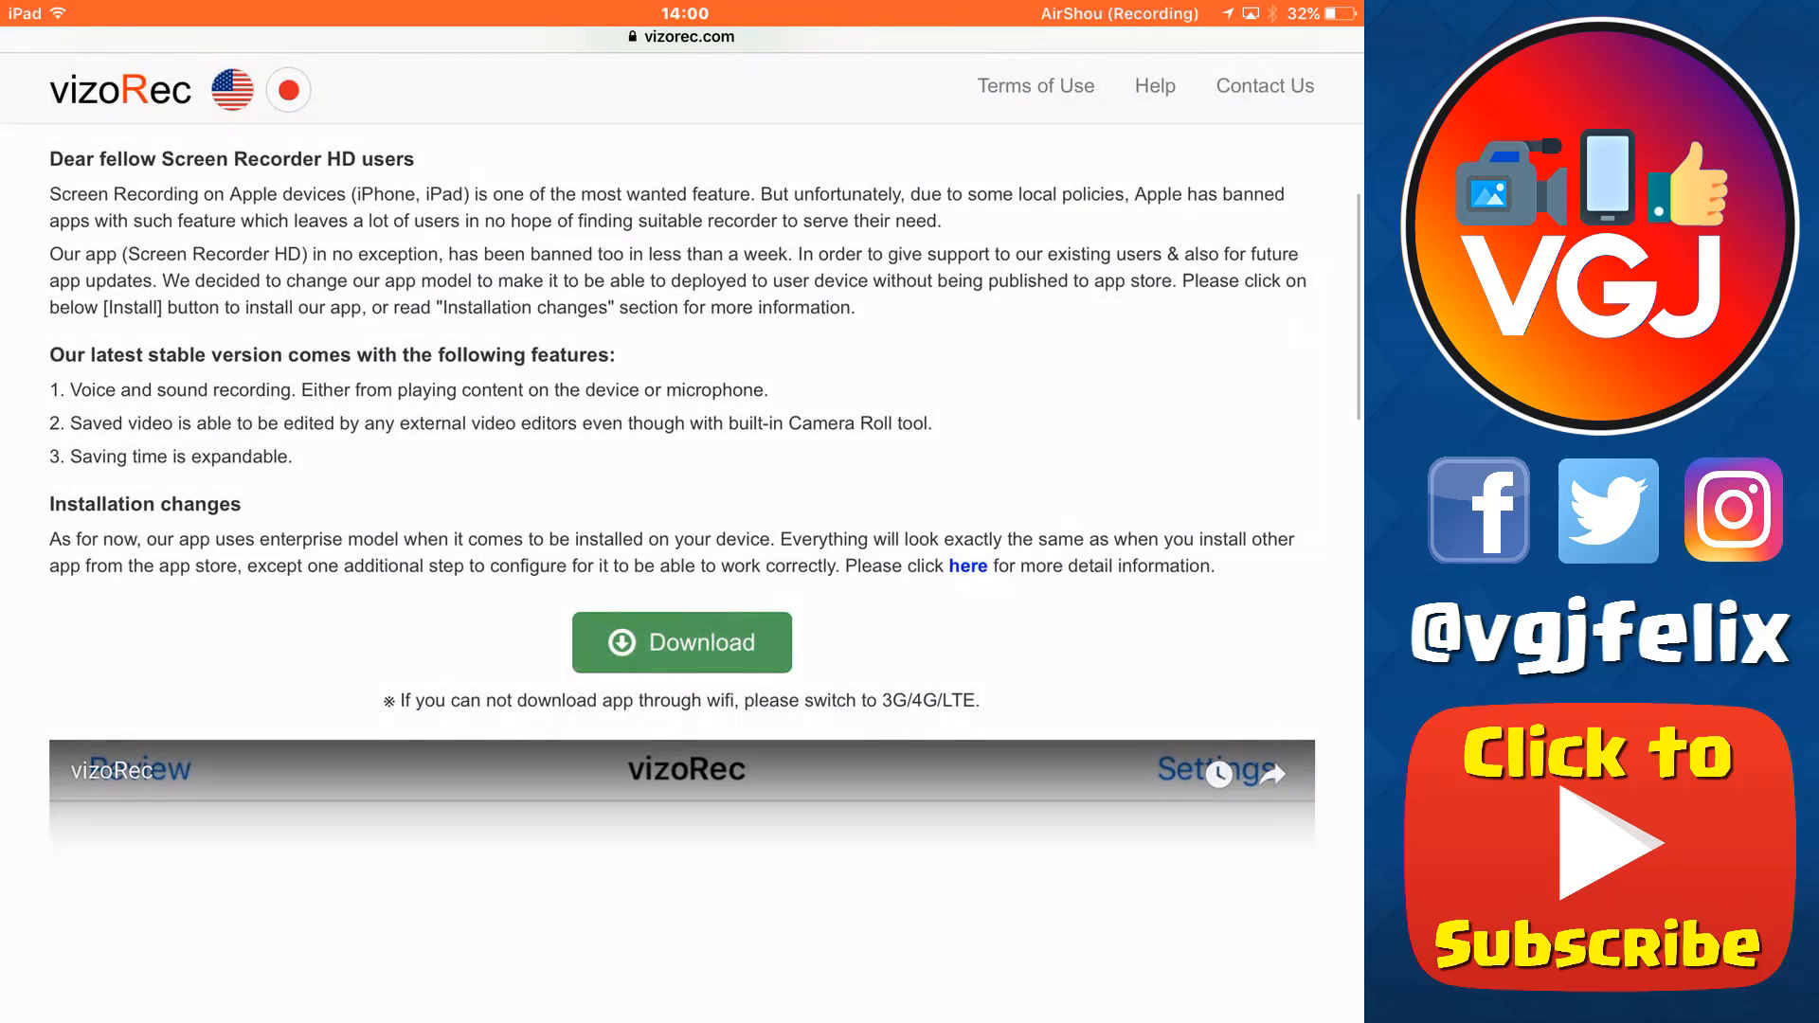
{"action": "left_click", "coordinate": [682, 643]}
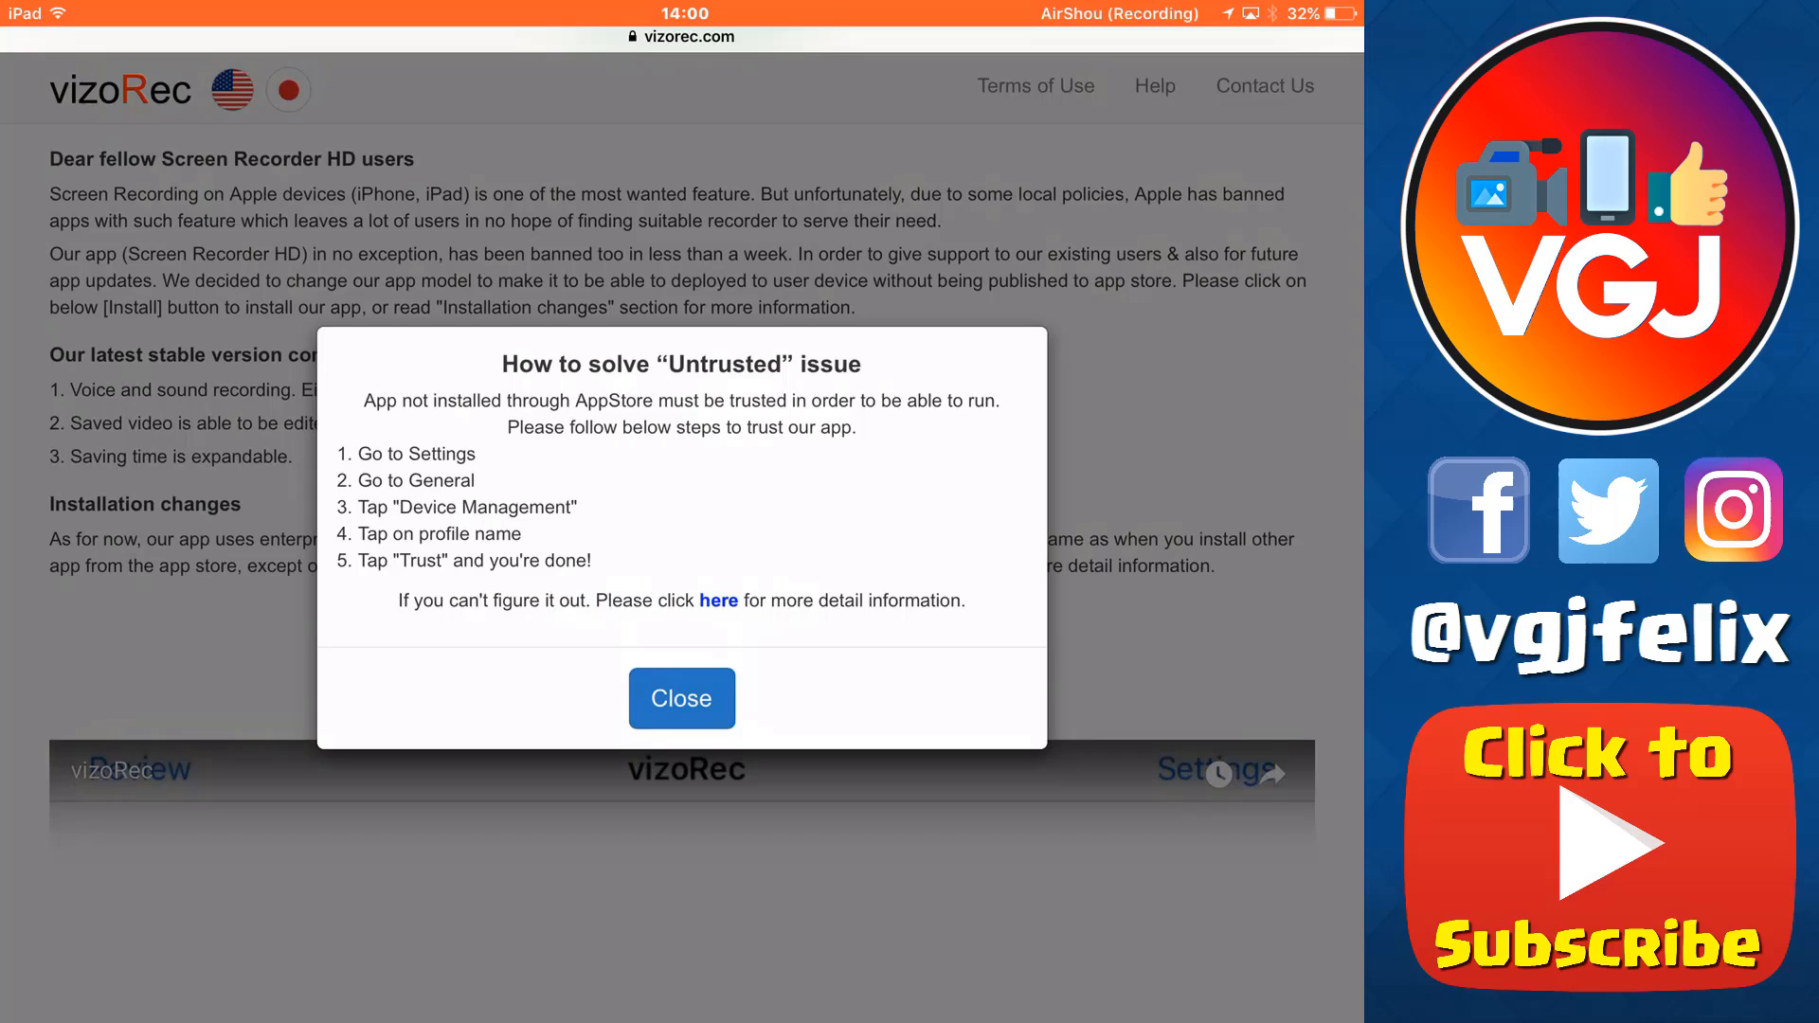
{"action": "left_click", "coordinate": [682, 697]}
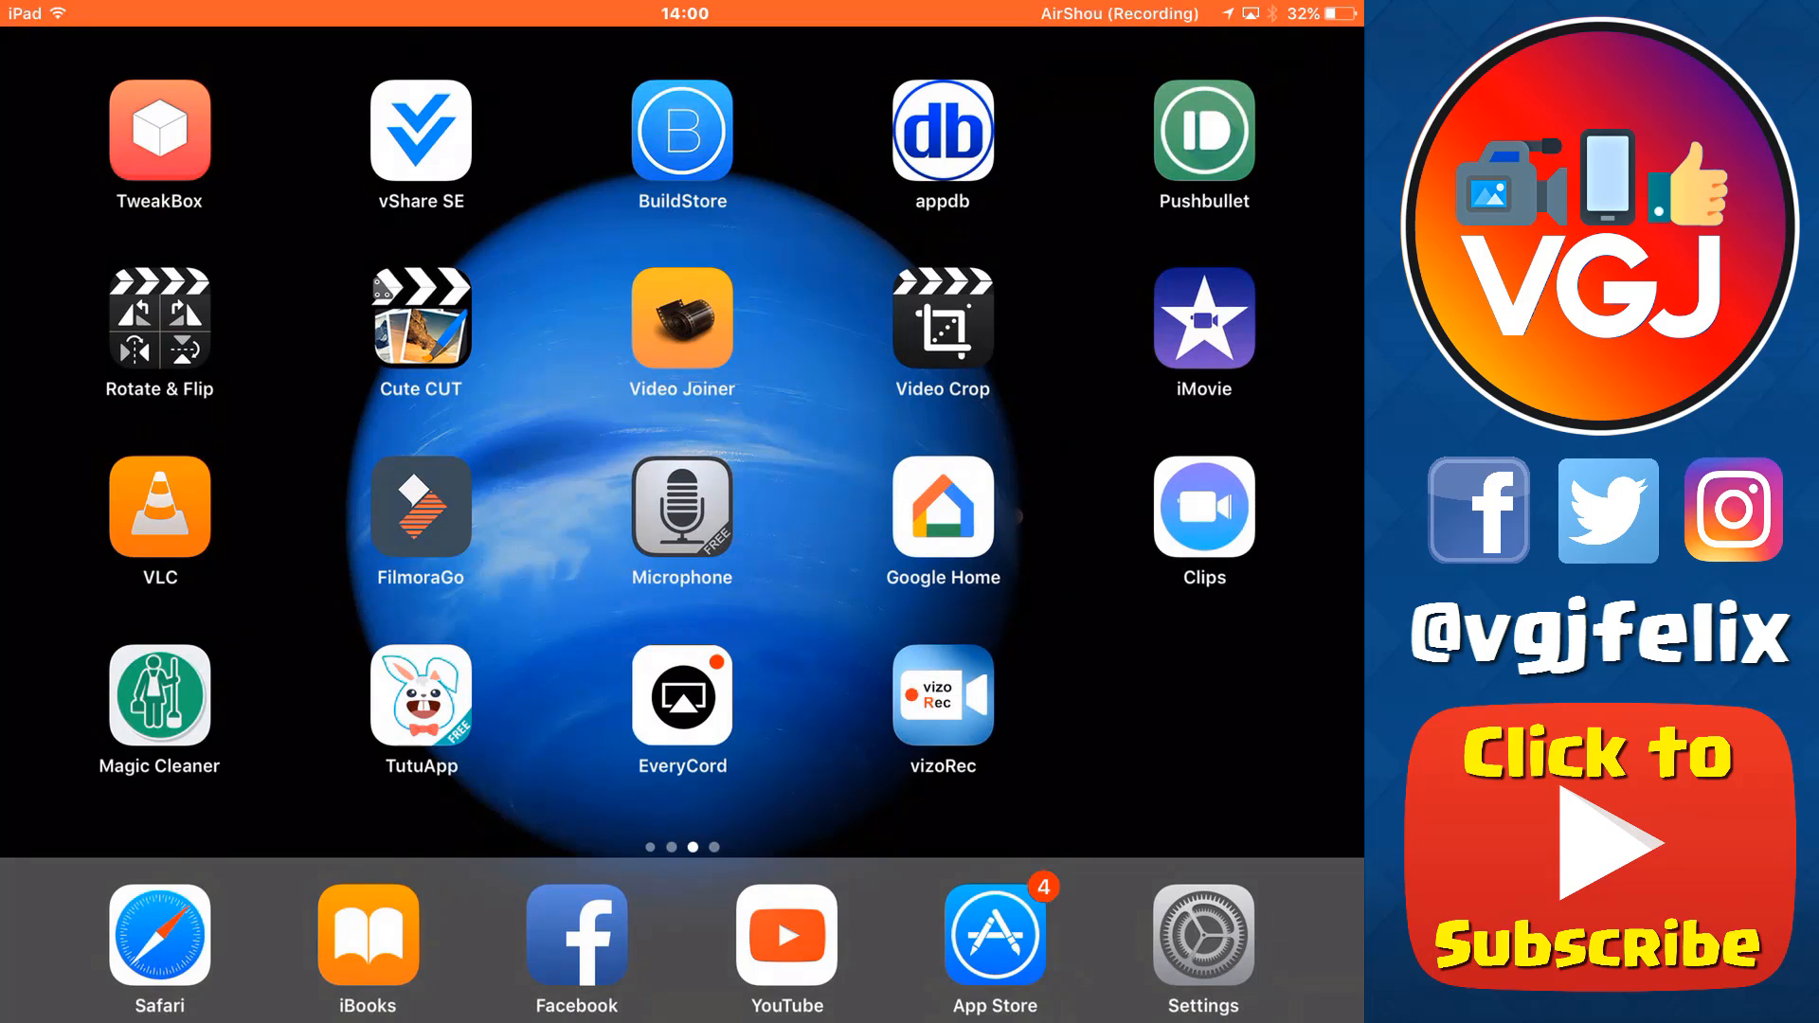
- Trust the VTM VIET NAM JOINT STOCK COMPANY profile in Settings so vizoRec can run
{"action": "left_click", "coordinate": [682, 319]}
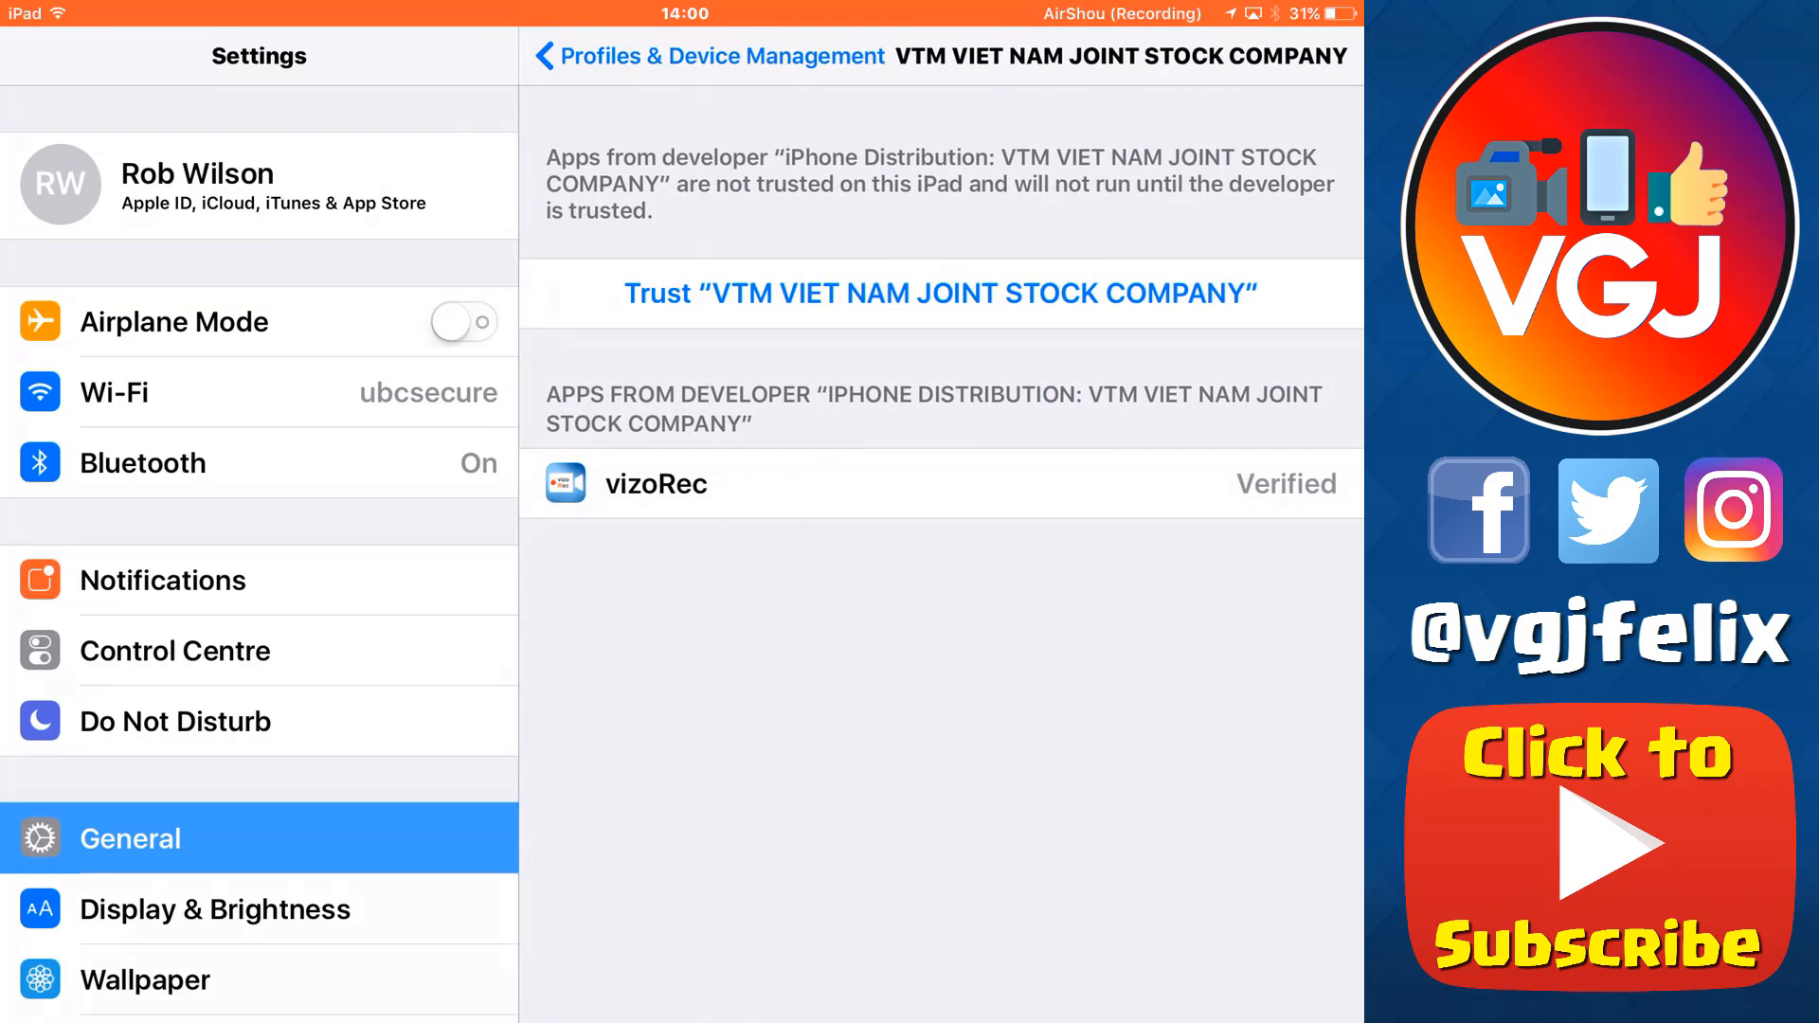
{"action": "left_click", "coordinate": [940, 292]}
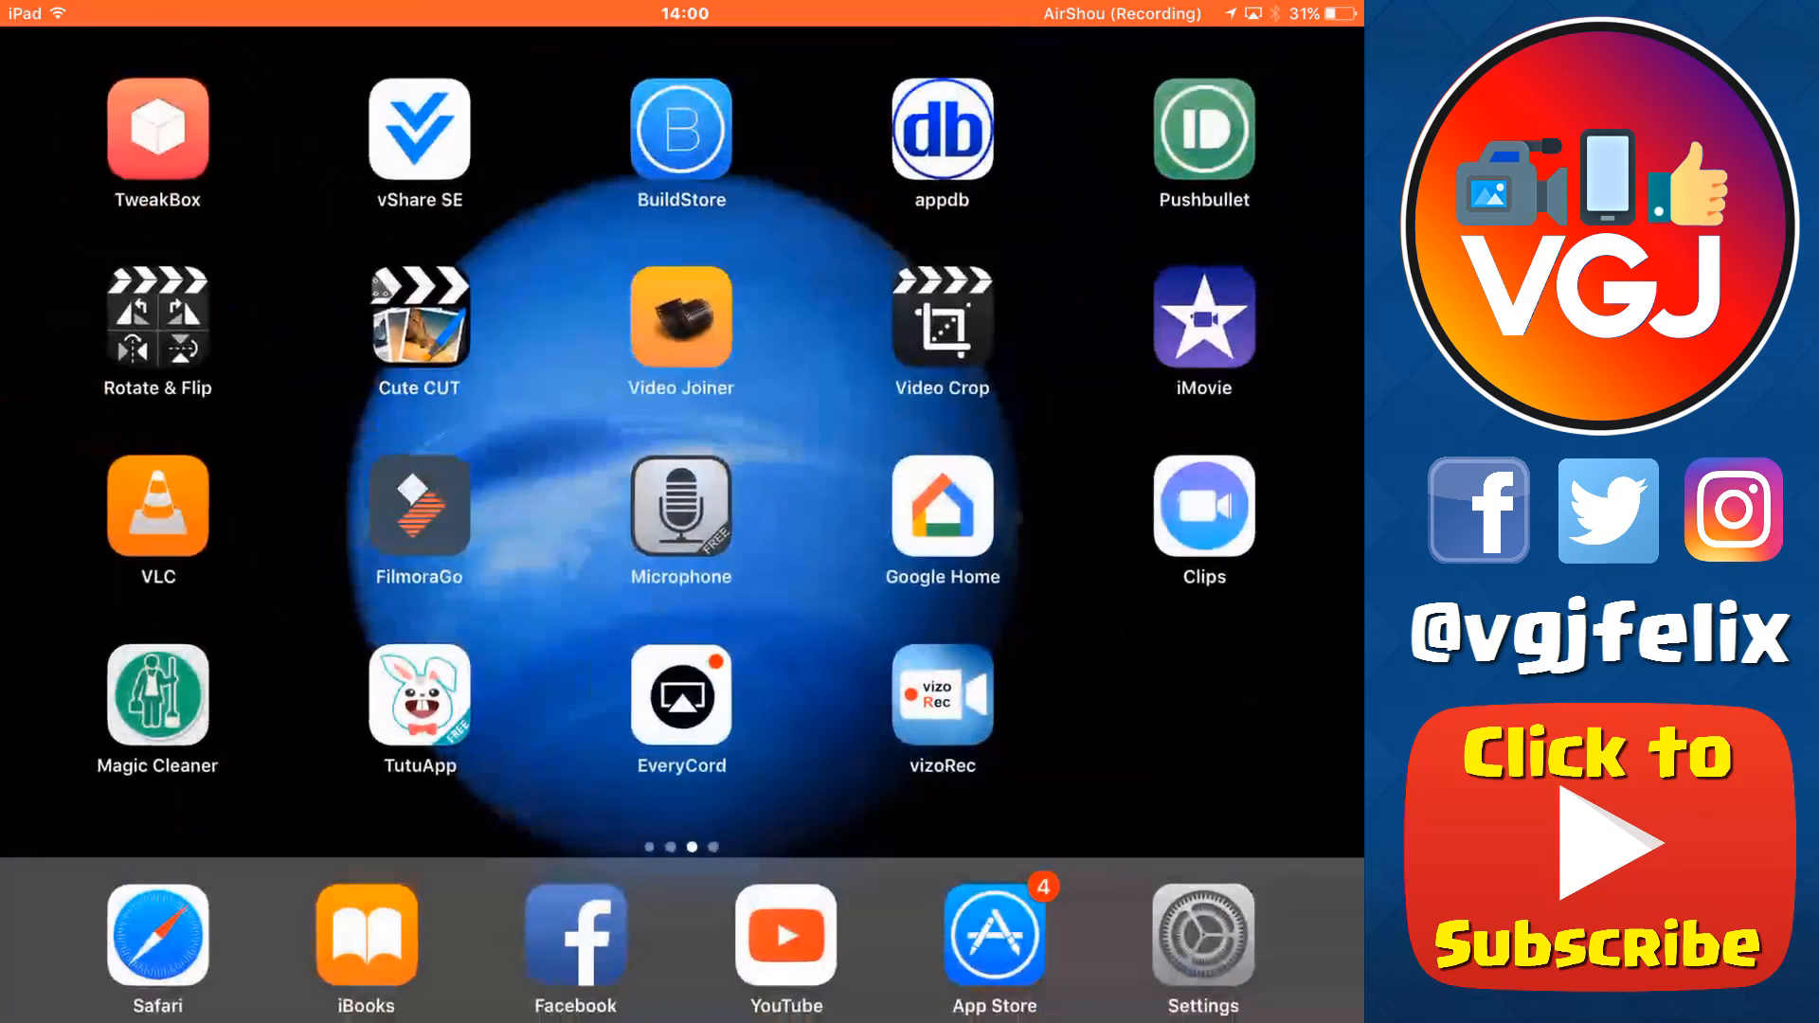
- Play part of a Brawl Stars match as a recording test, ending in TutuApp
{"action": "left_click", "coordinate": [940, 695]}
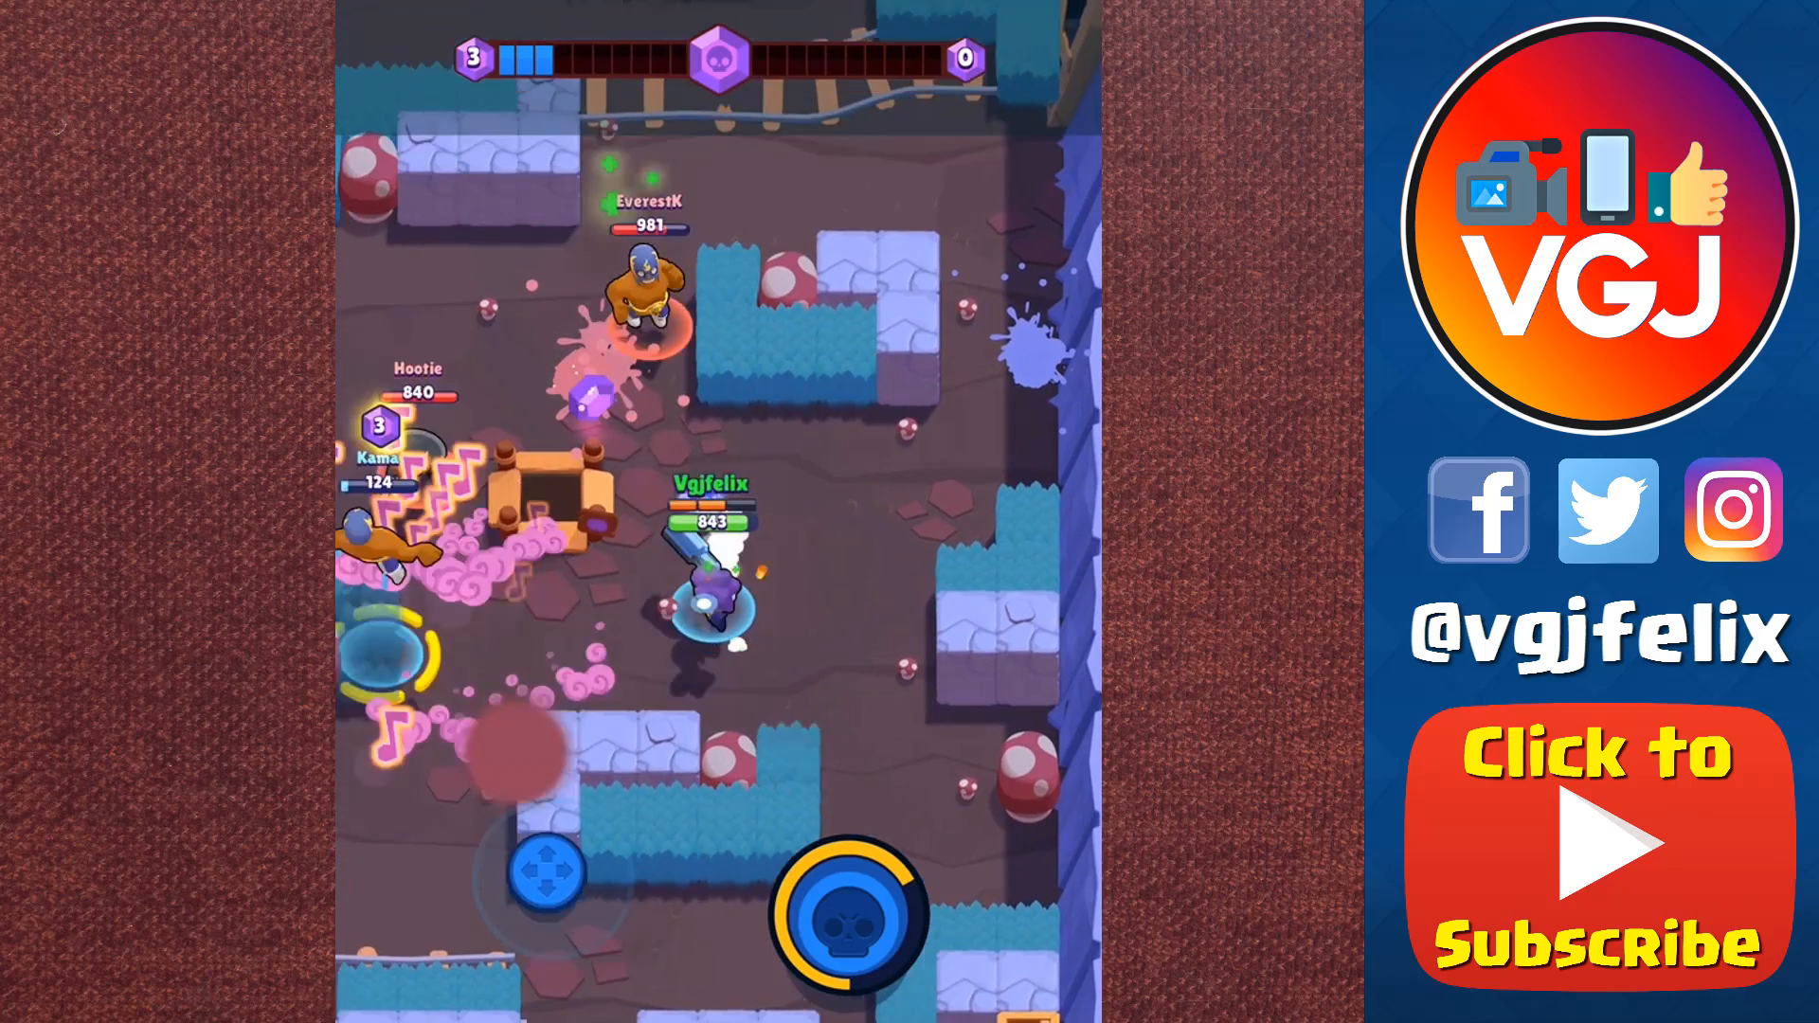
{"action": "left_click", "coordinate": [849, 930]}
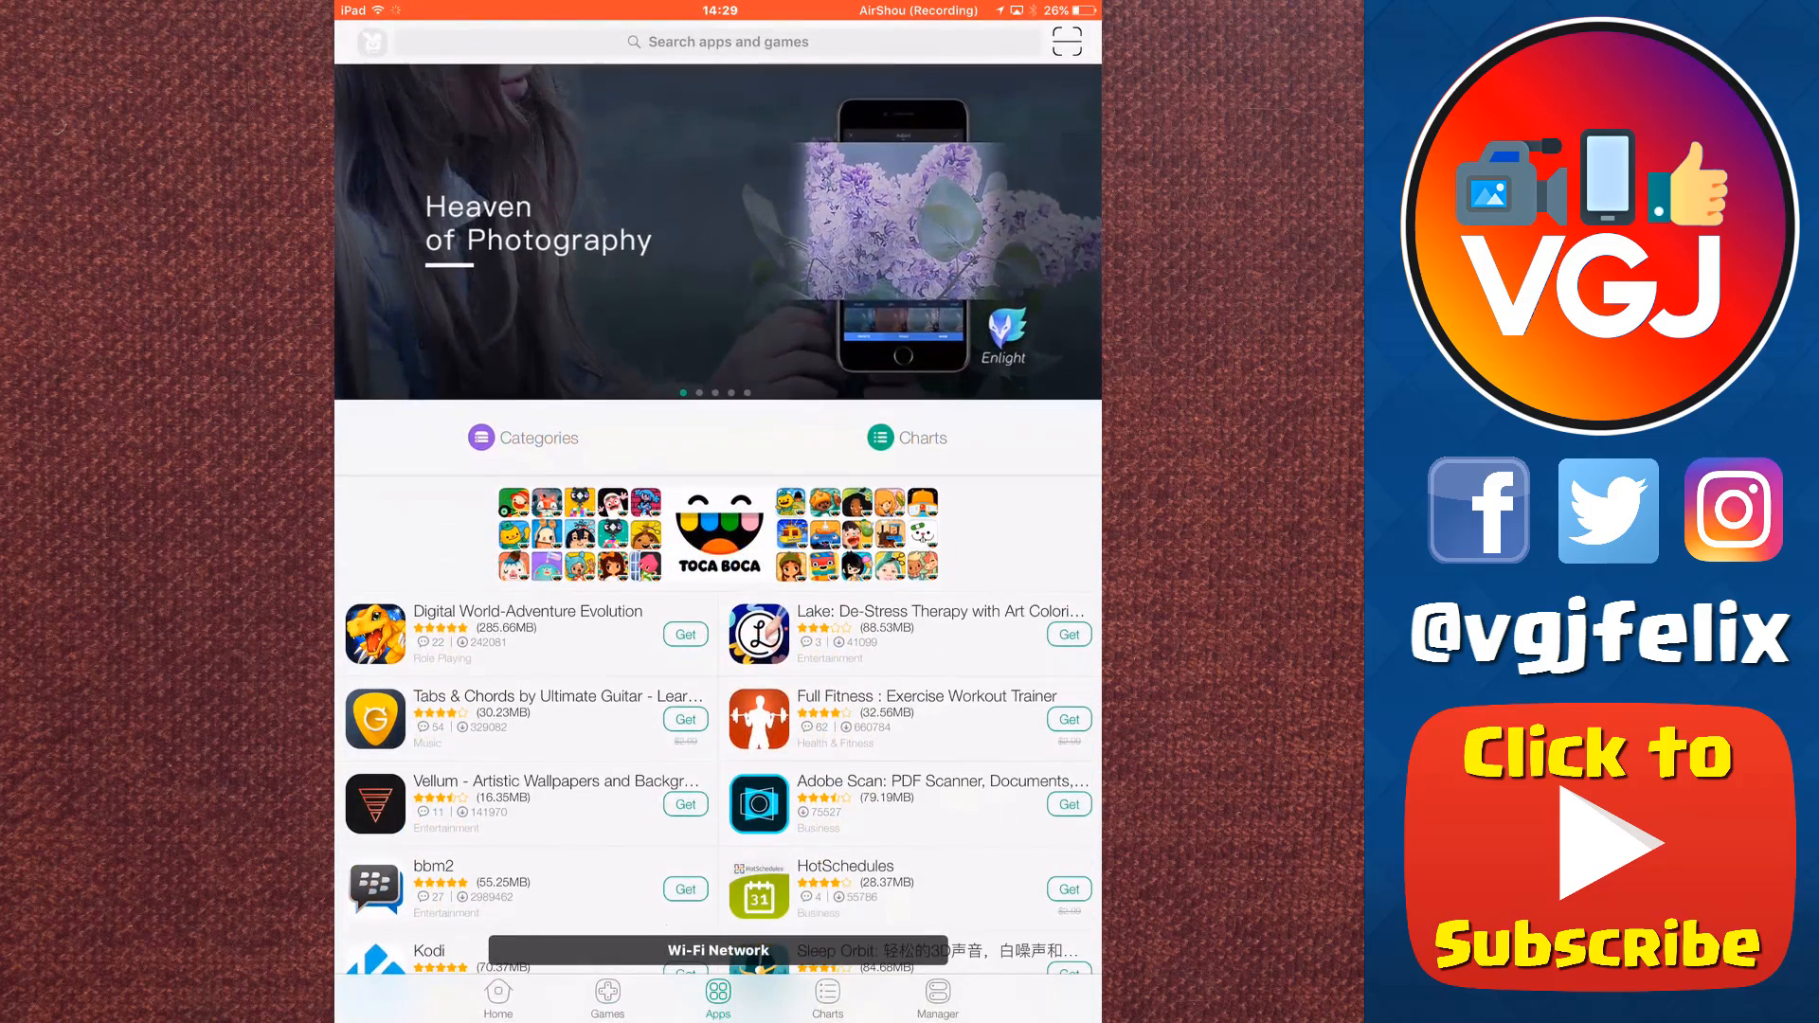
- Locate PixlRec in the TutuApp Apps list and start installing it via Get It Free
{"action": "scroll", "scroll_direction": "down", "scroll_amount": 3}
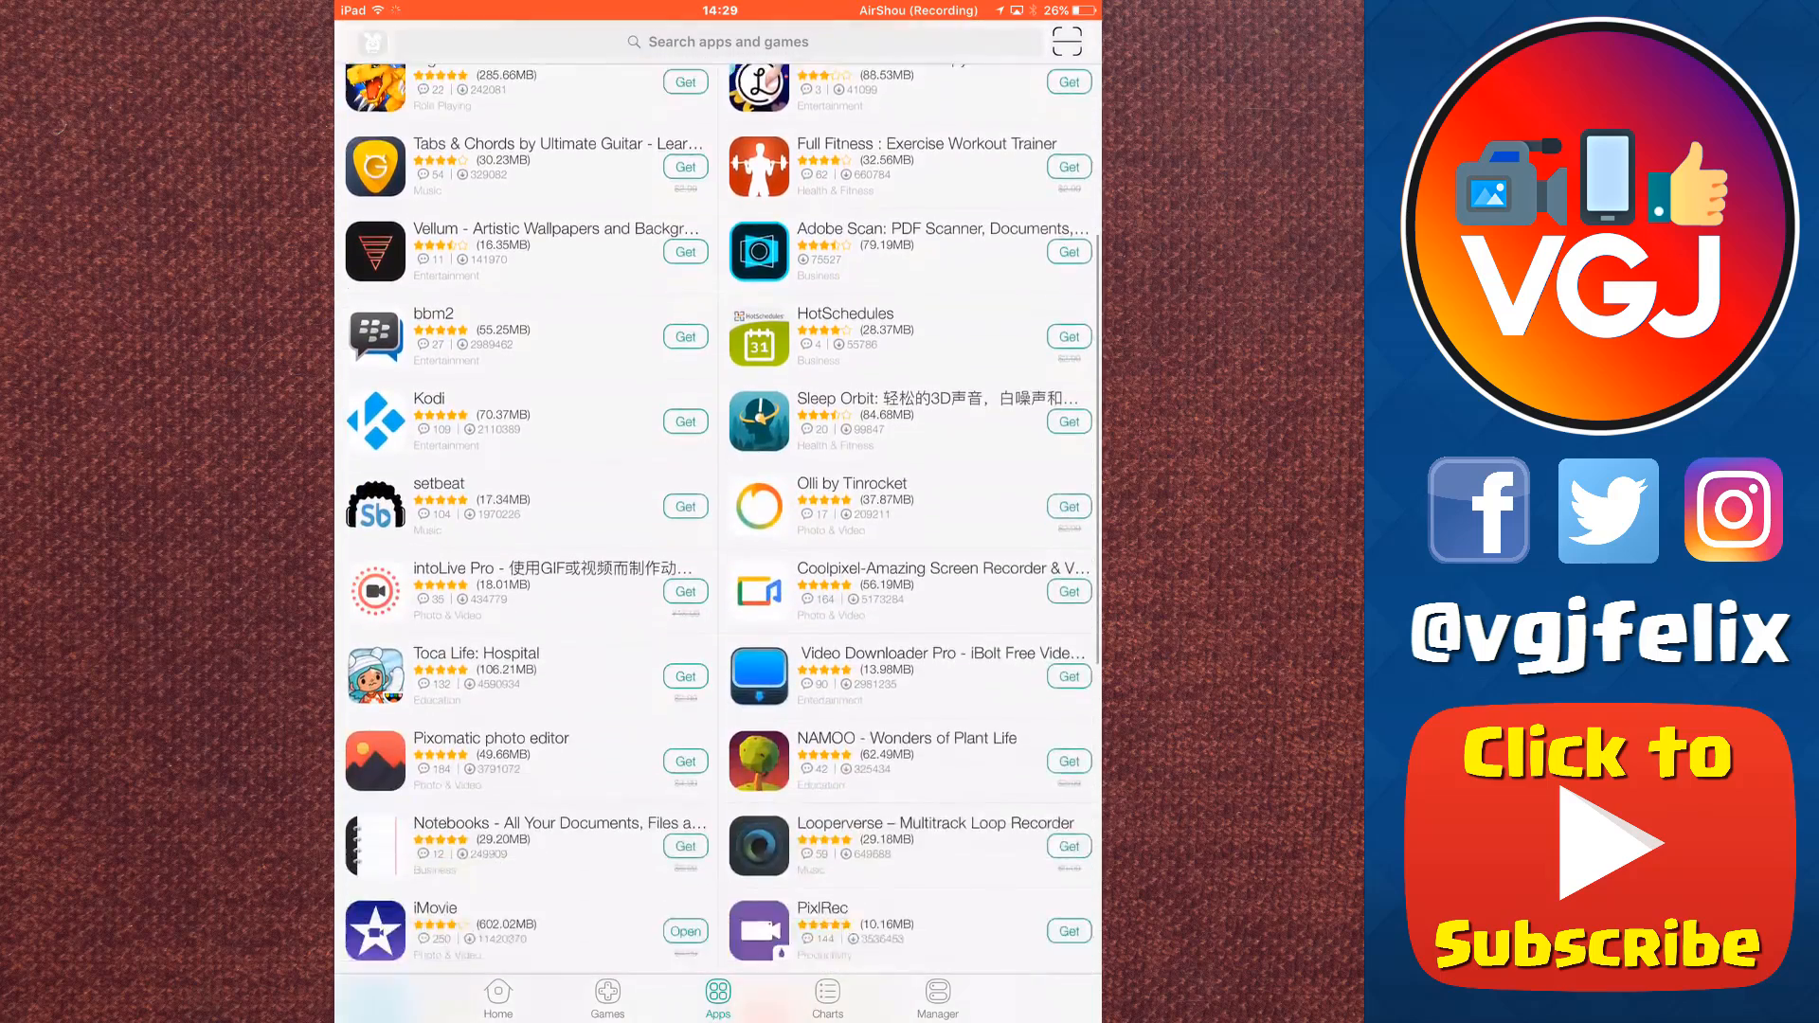
{"action": "scroll", "scroll_direction": "down", "scroll_amount": 3}
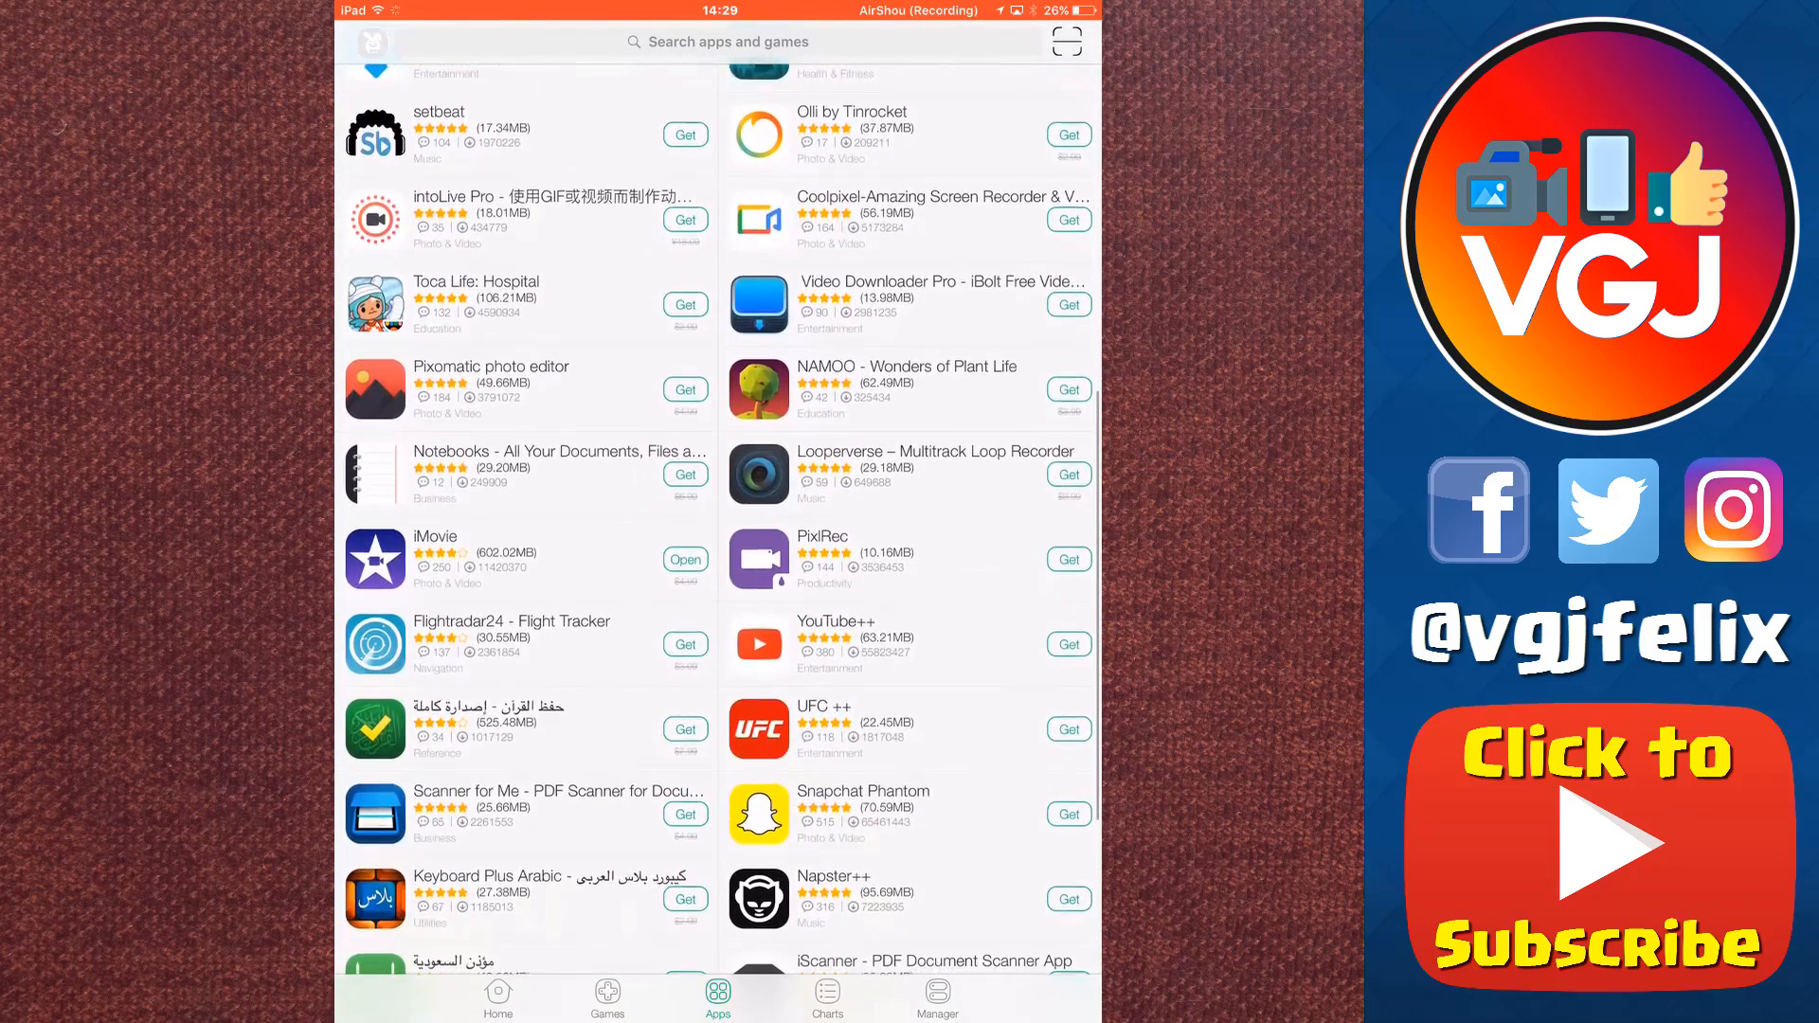
{"action": "left_click", "coordinate": [822, 557]}
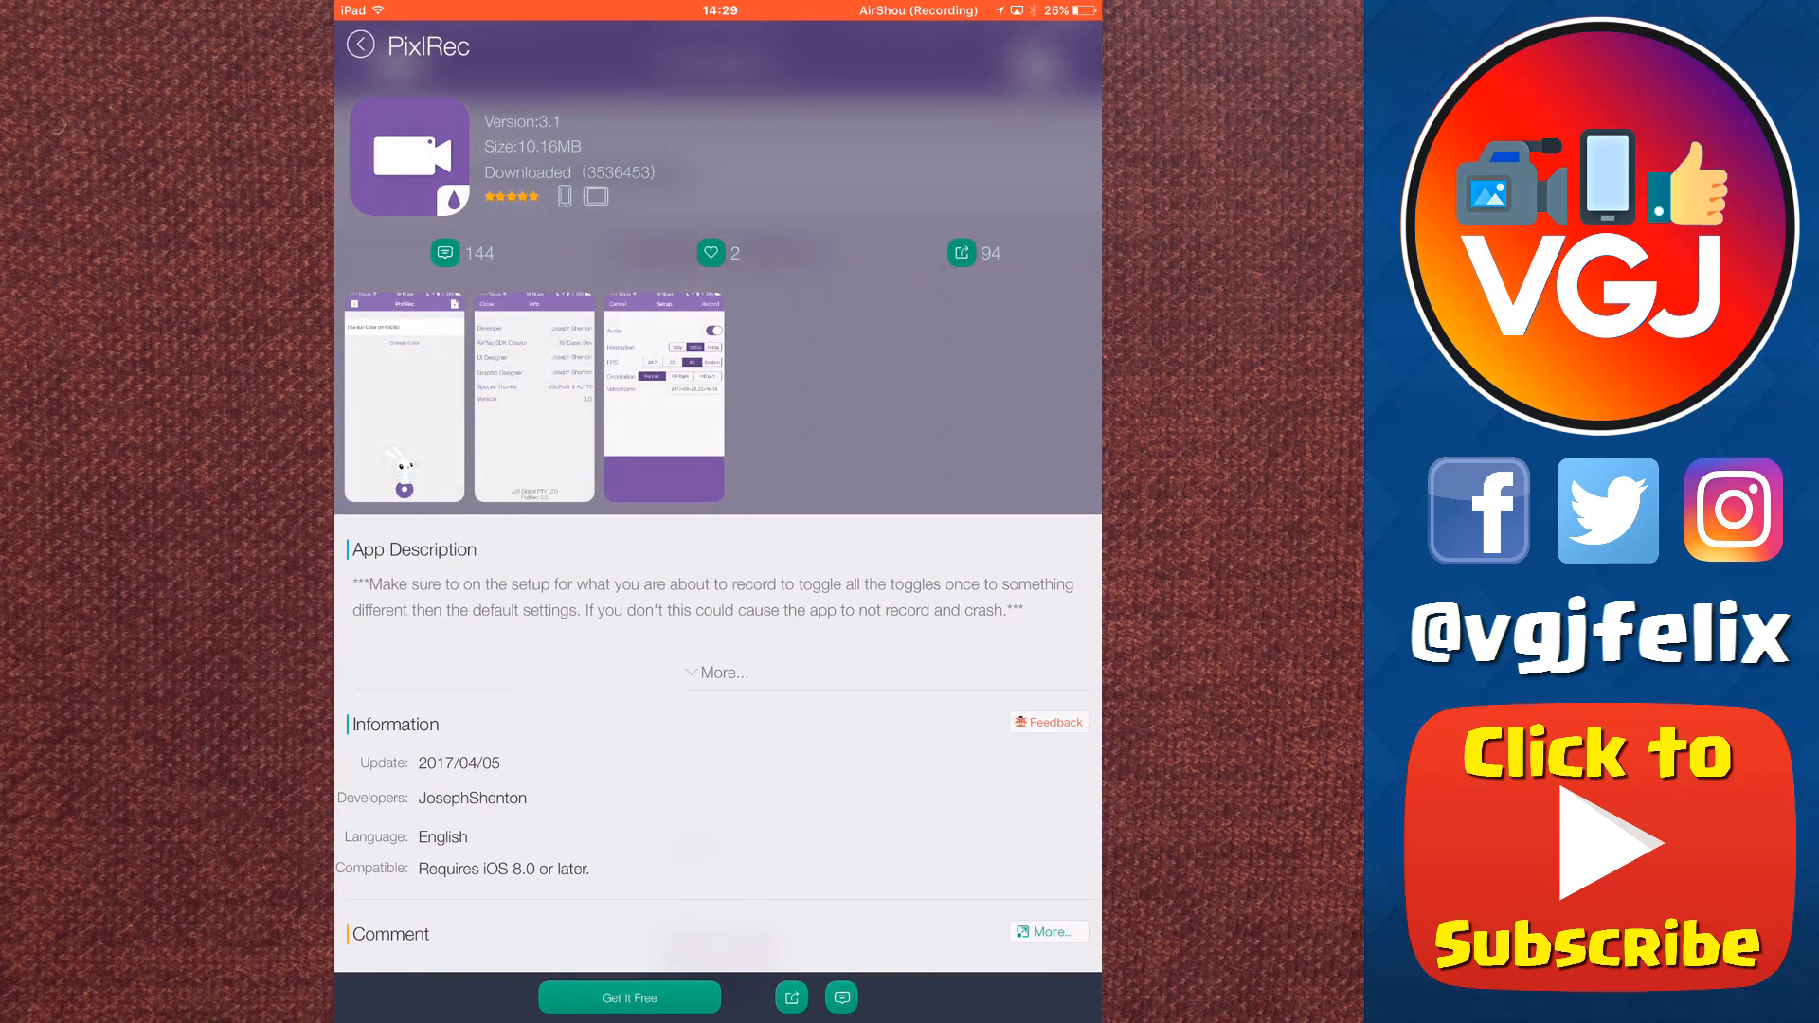
{"action": "left_click", "coordinate": [629, 997]}
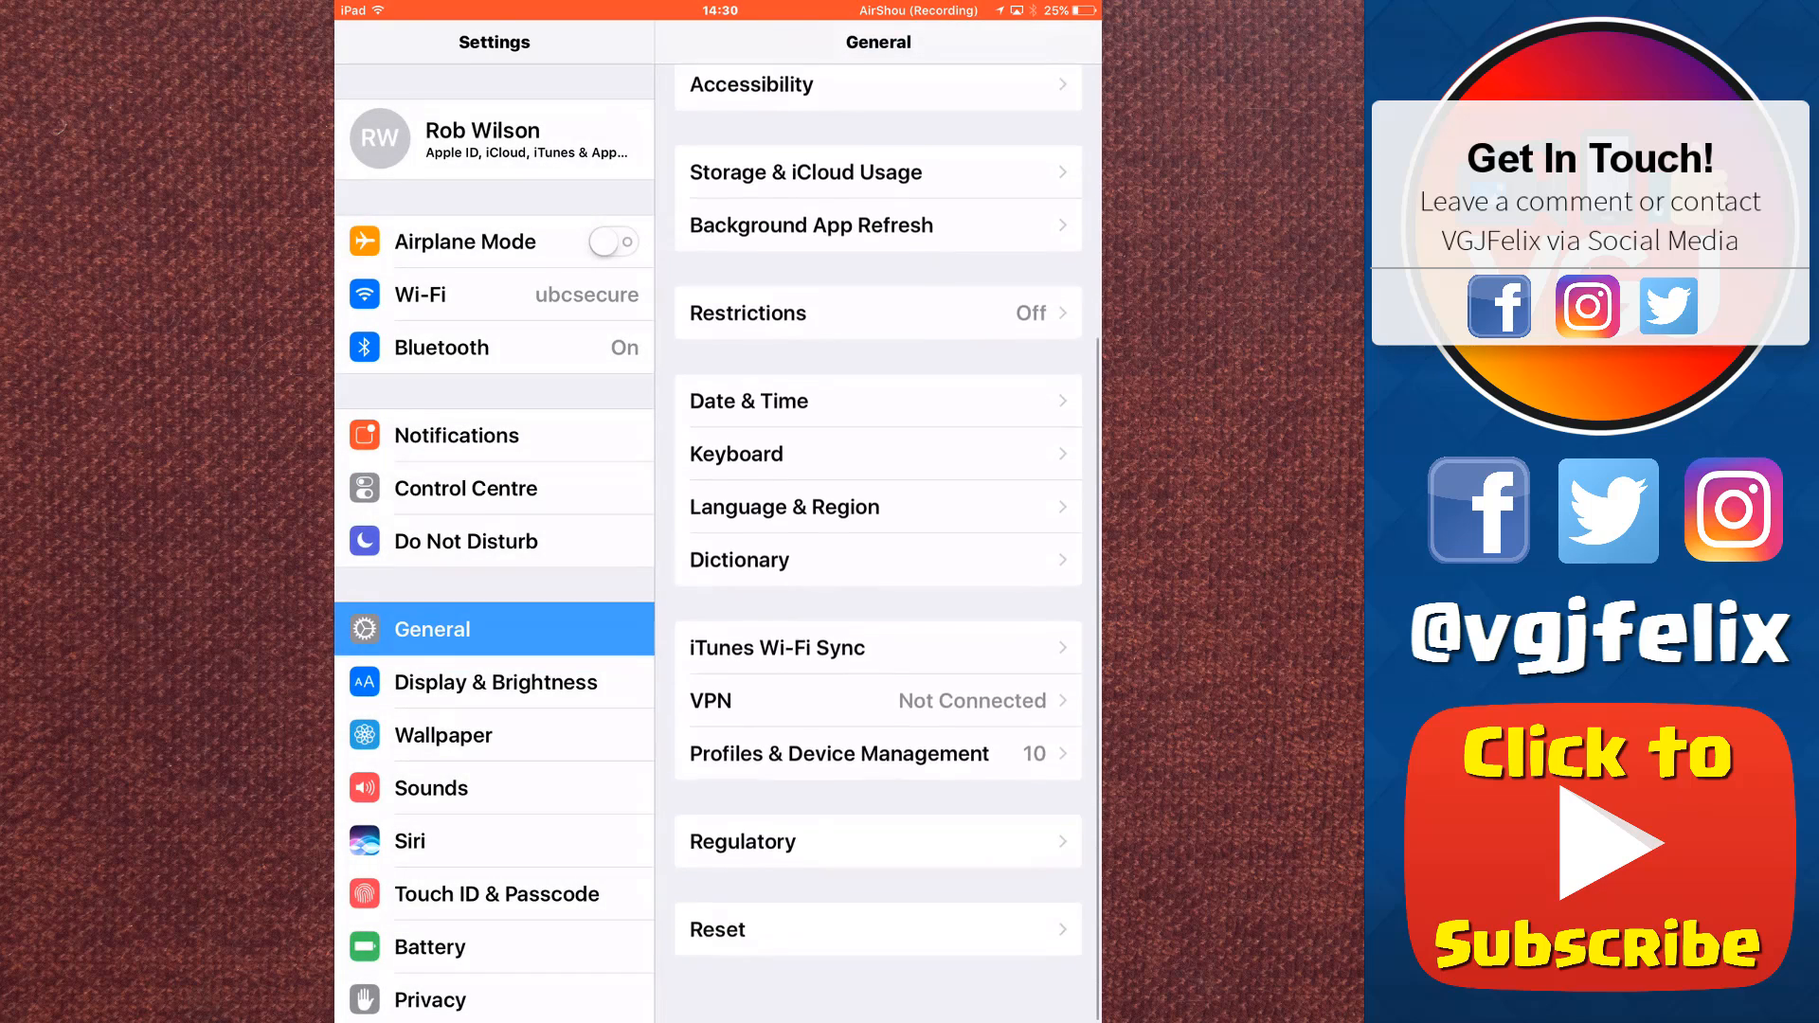
- Trust the ROAD&BRIDGE developer profile in Profiles & Device Management, then launch PixlRec
{"action": "left_click", "coordinate": [839, 754]}
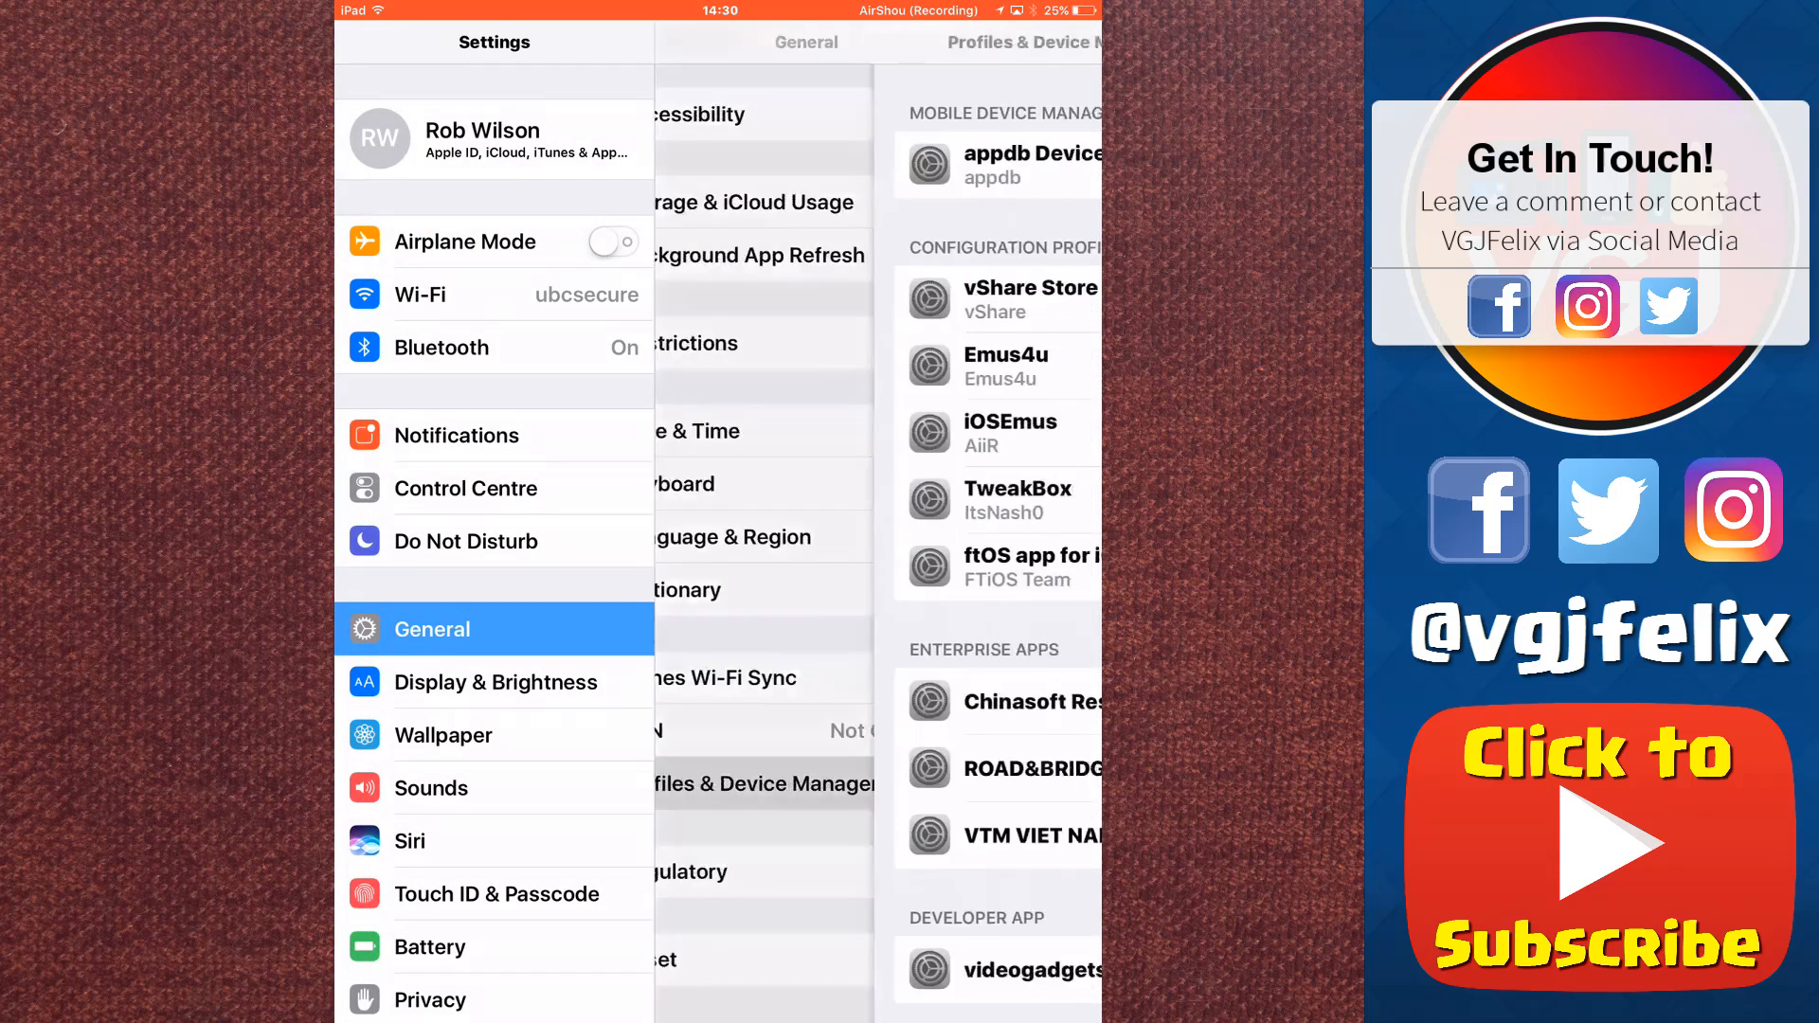
{"action": "left_click", "coordinate": [1017, 769]}
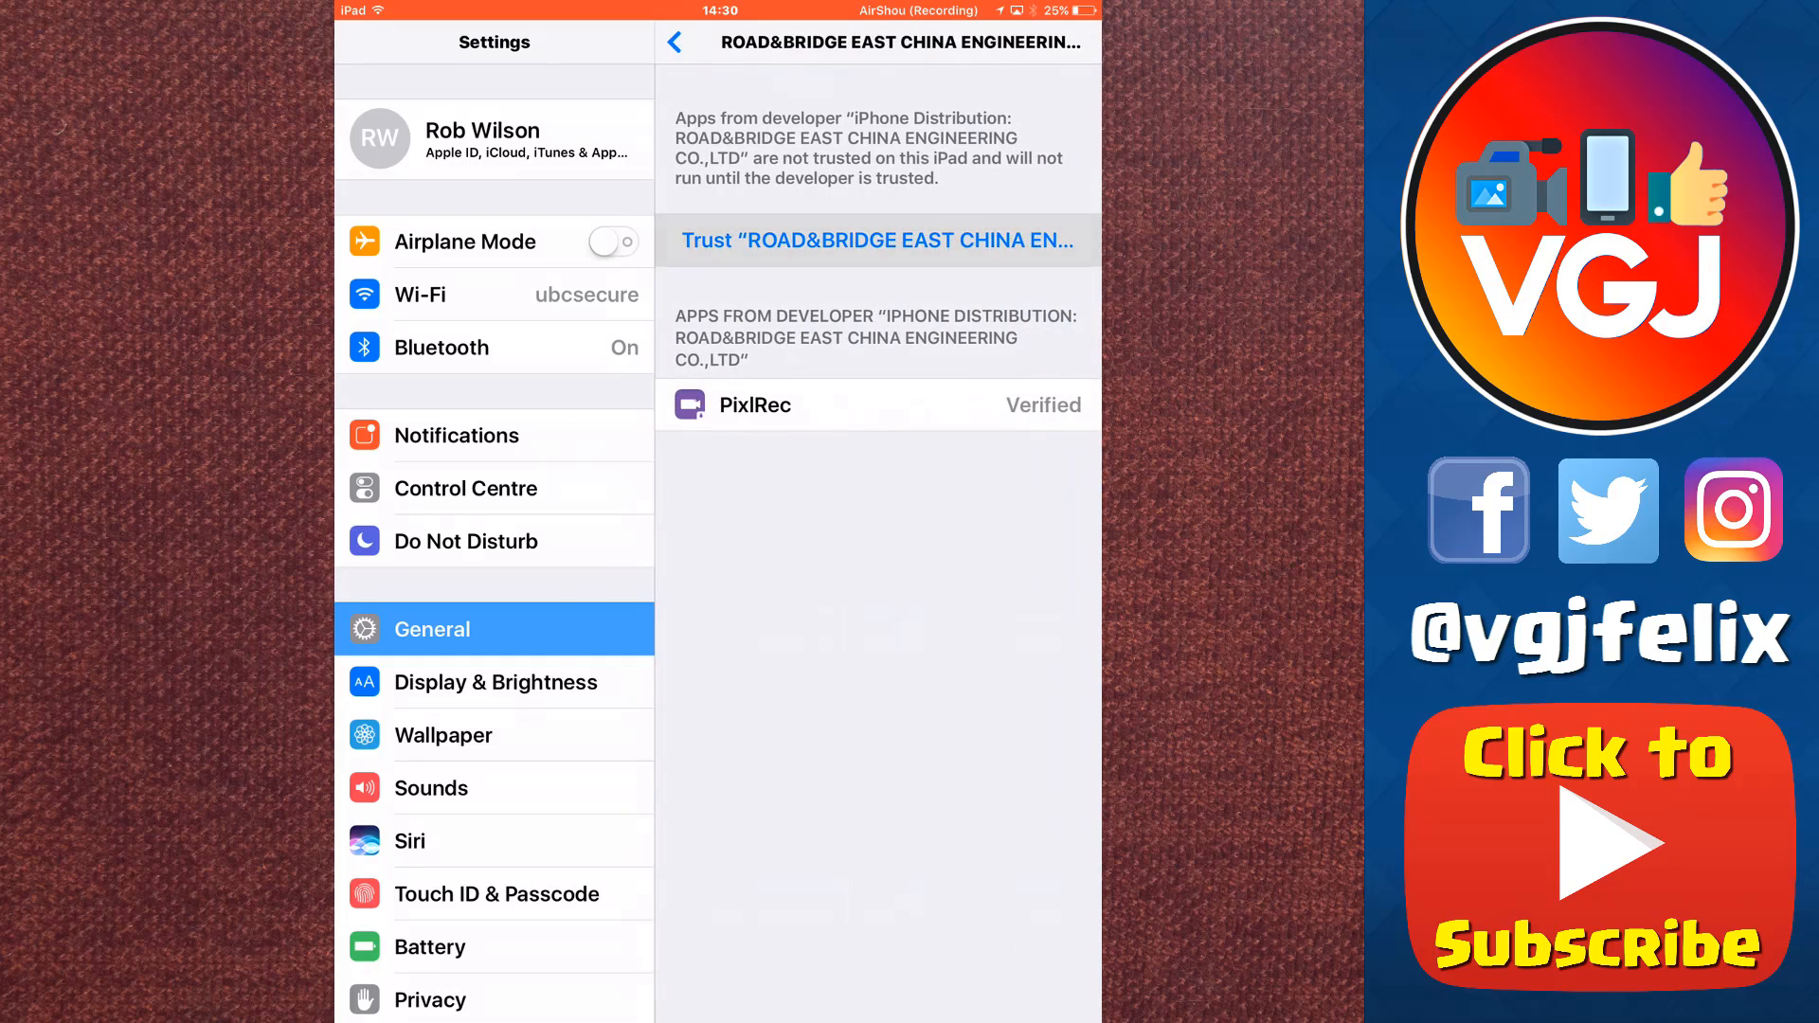
{"action": "left_click", "coordinate": [877, 240]}
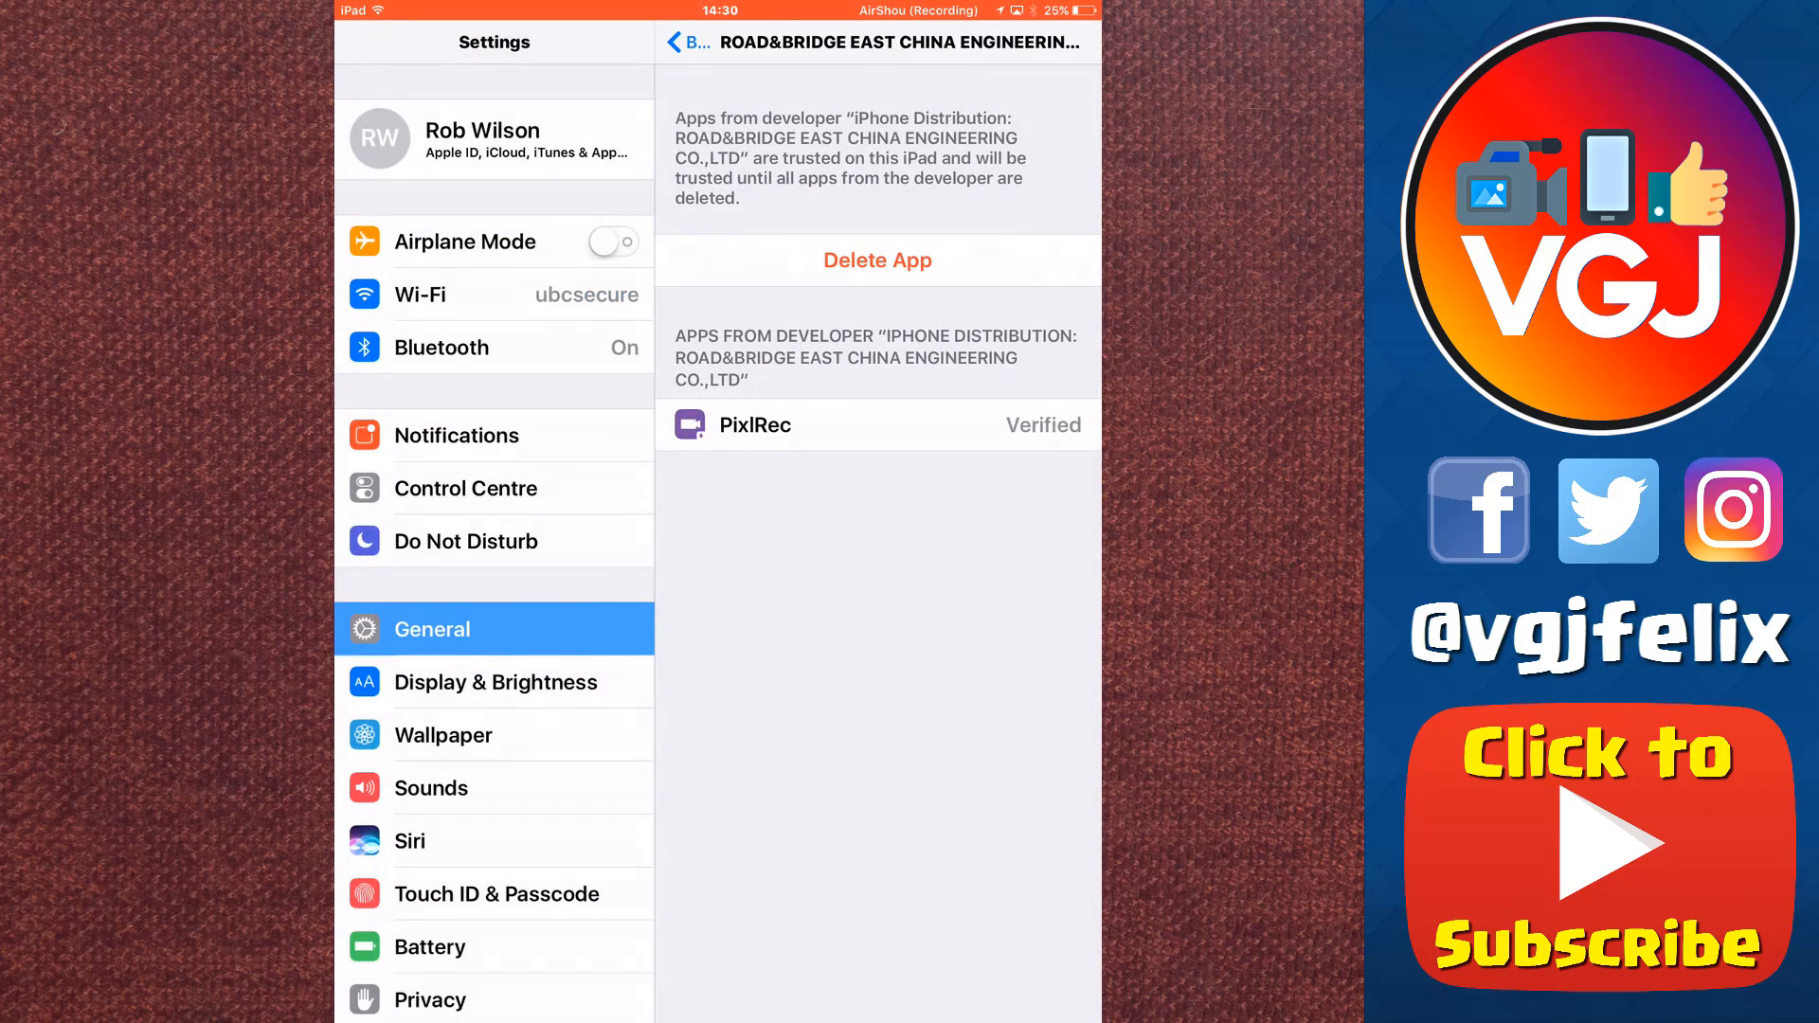
{"action": "key", "text": "home"}
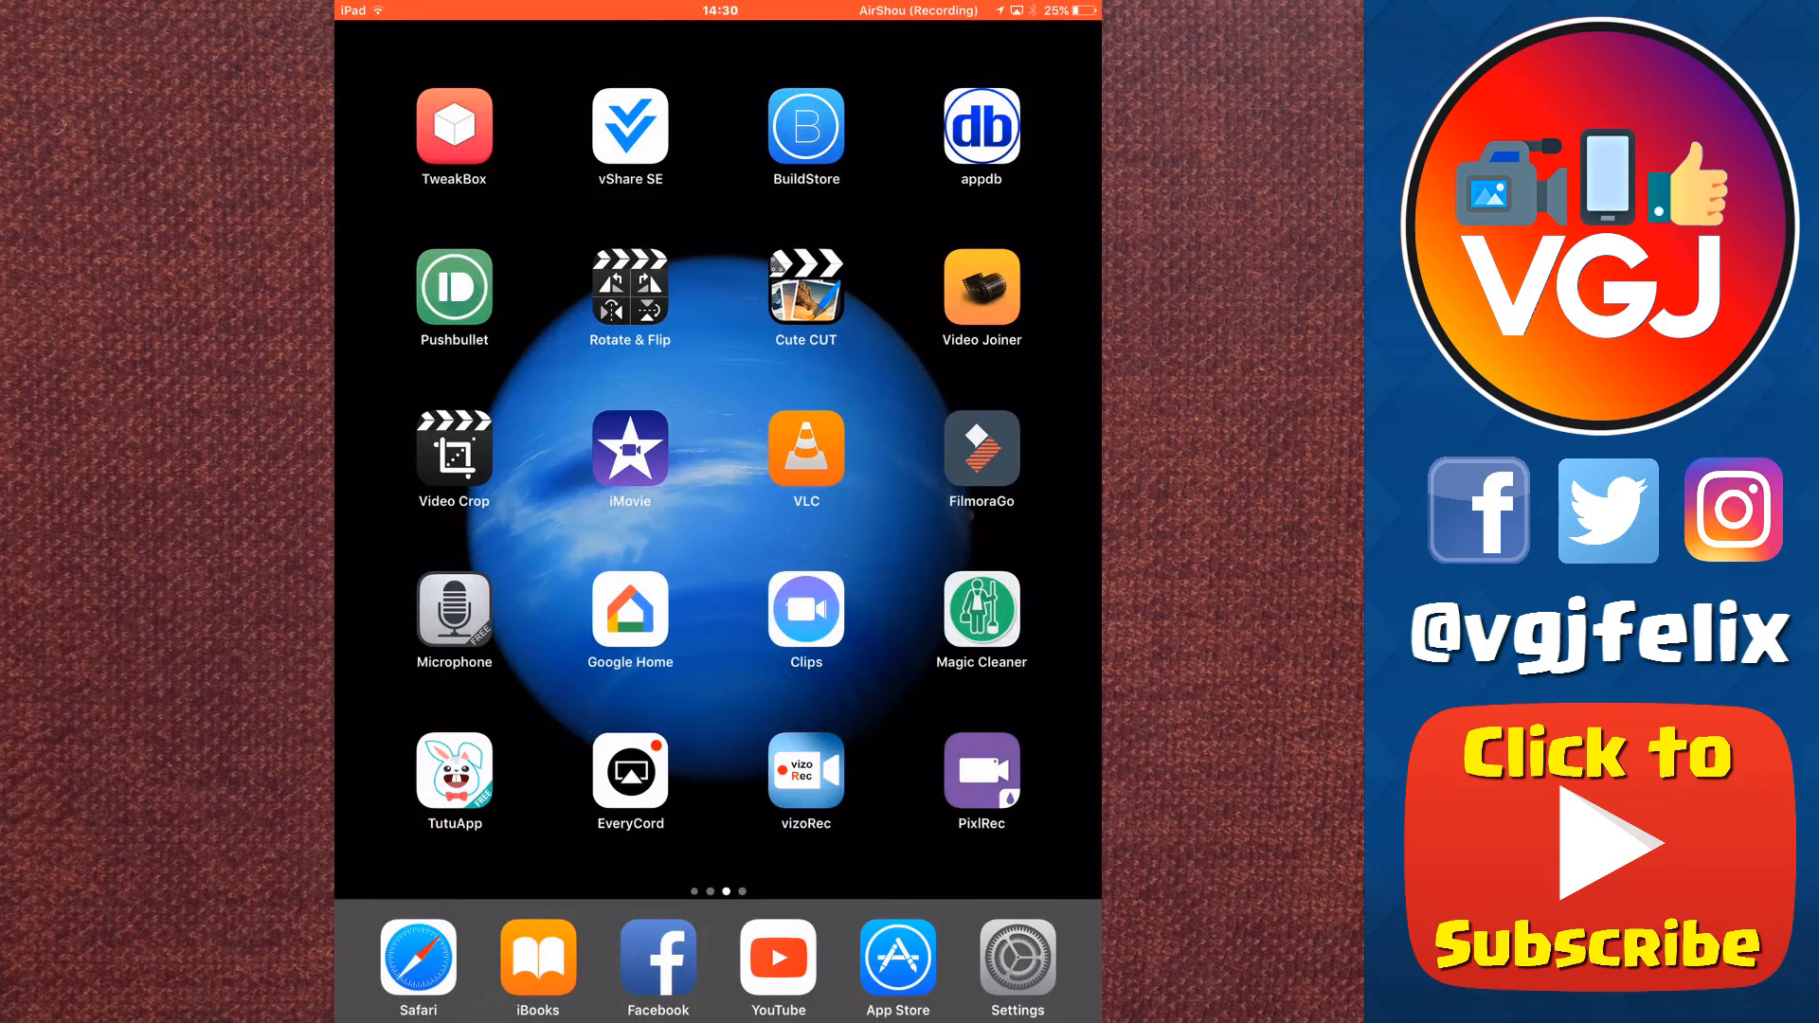
{"action": "left_click", "coordinate": [981, 769]}
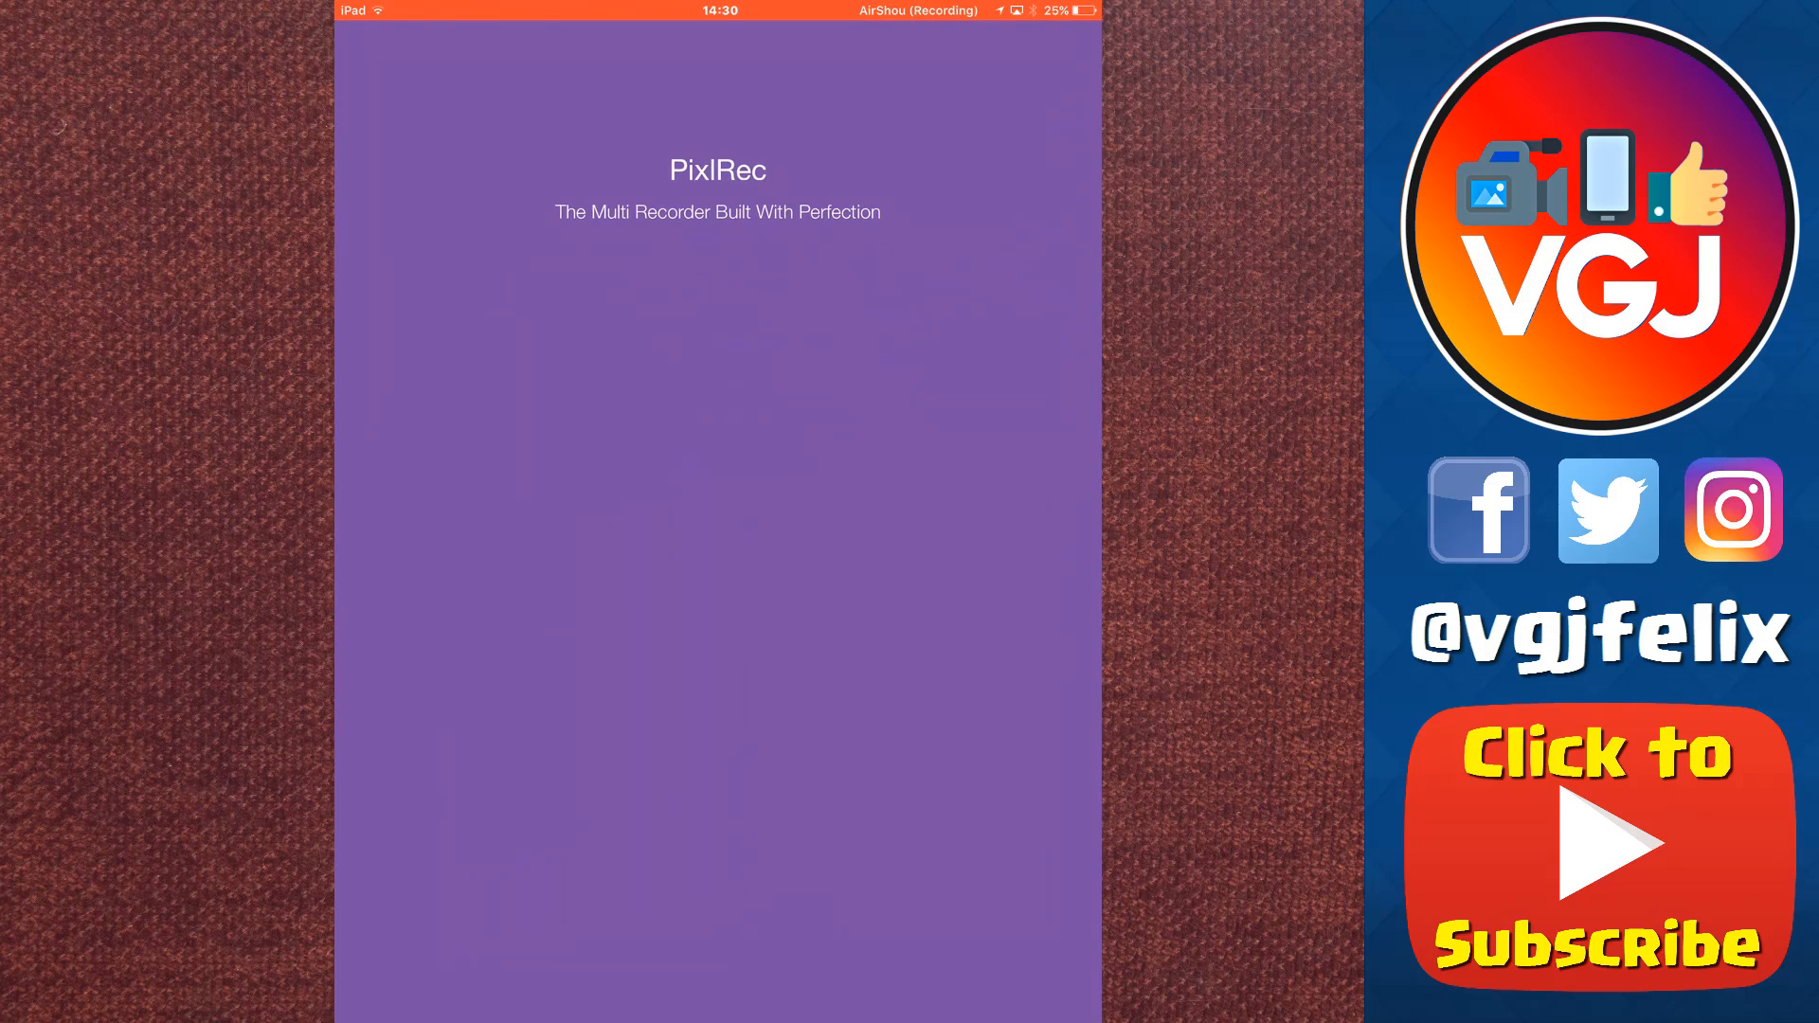